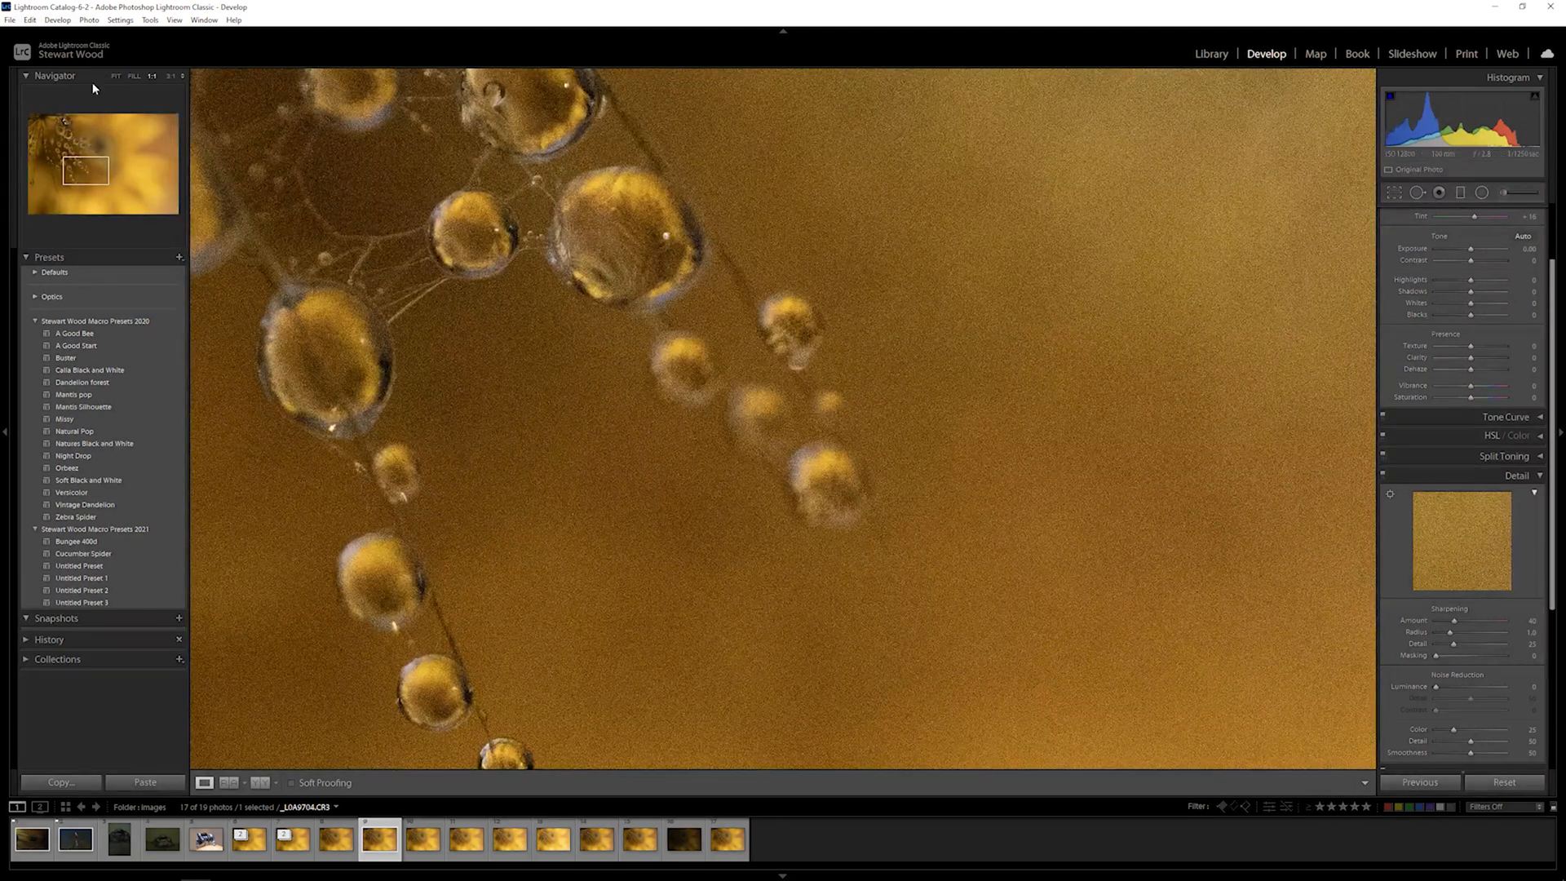
Send the water-drop photo to Topaz DeNoise AI as an Adobe RGB (1998) TIFF copy.
{"action": "left_click", "coordinate": [120, 19]}
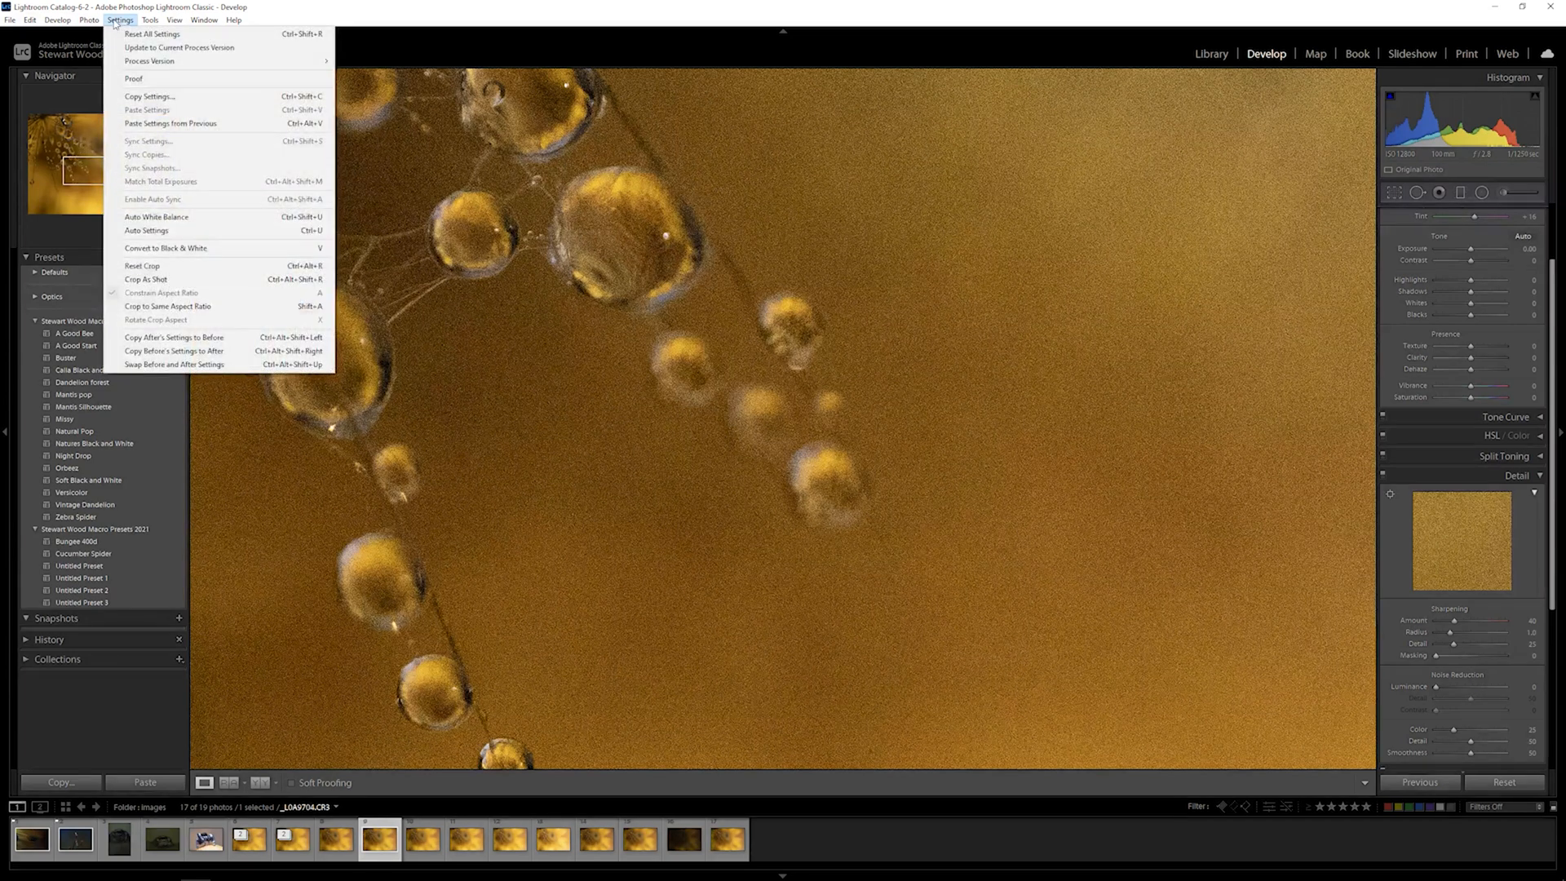
{"action": "left_click", "coordinate": [88, 19]}
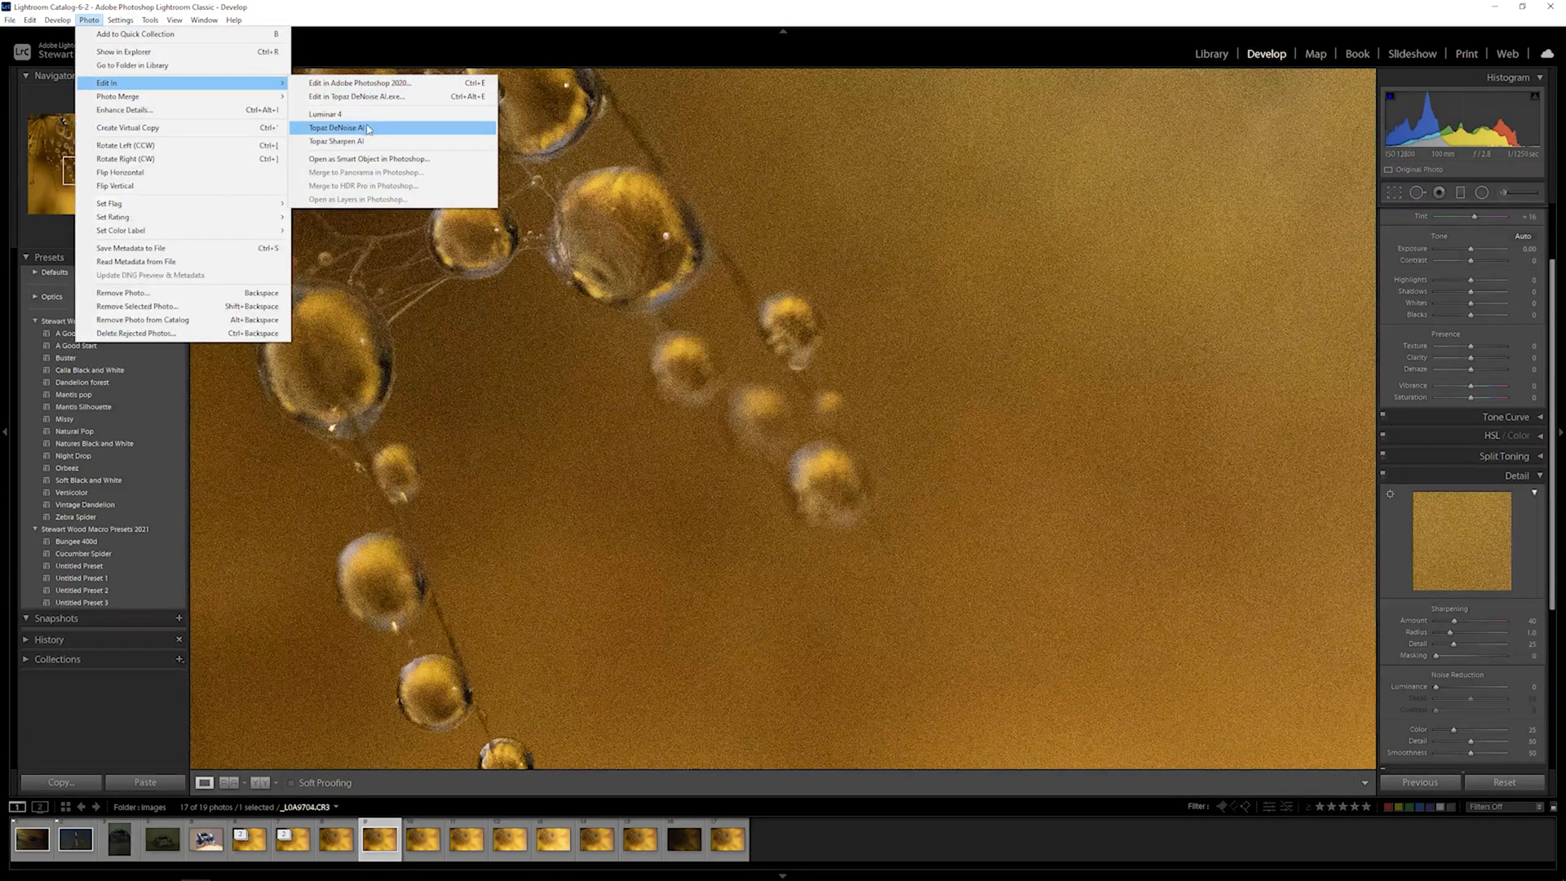
{"action": "left_click", "coordinate": [338, 128]}
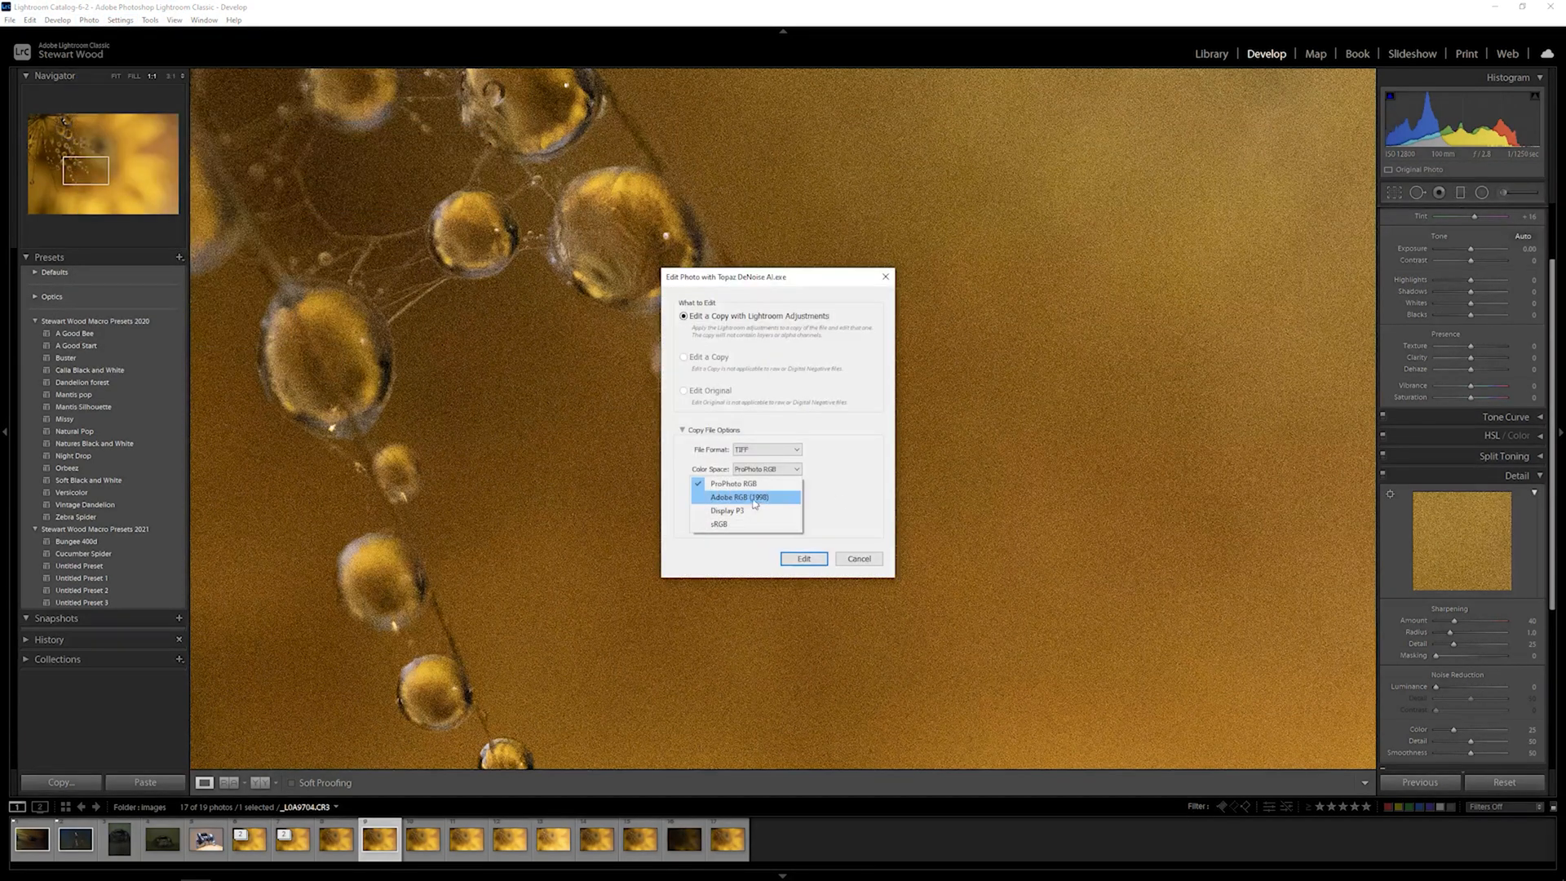
{"action": "left_click", "coordinate": [803, 558]}
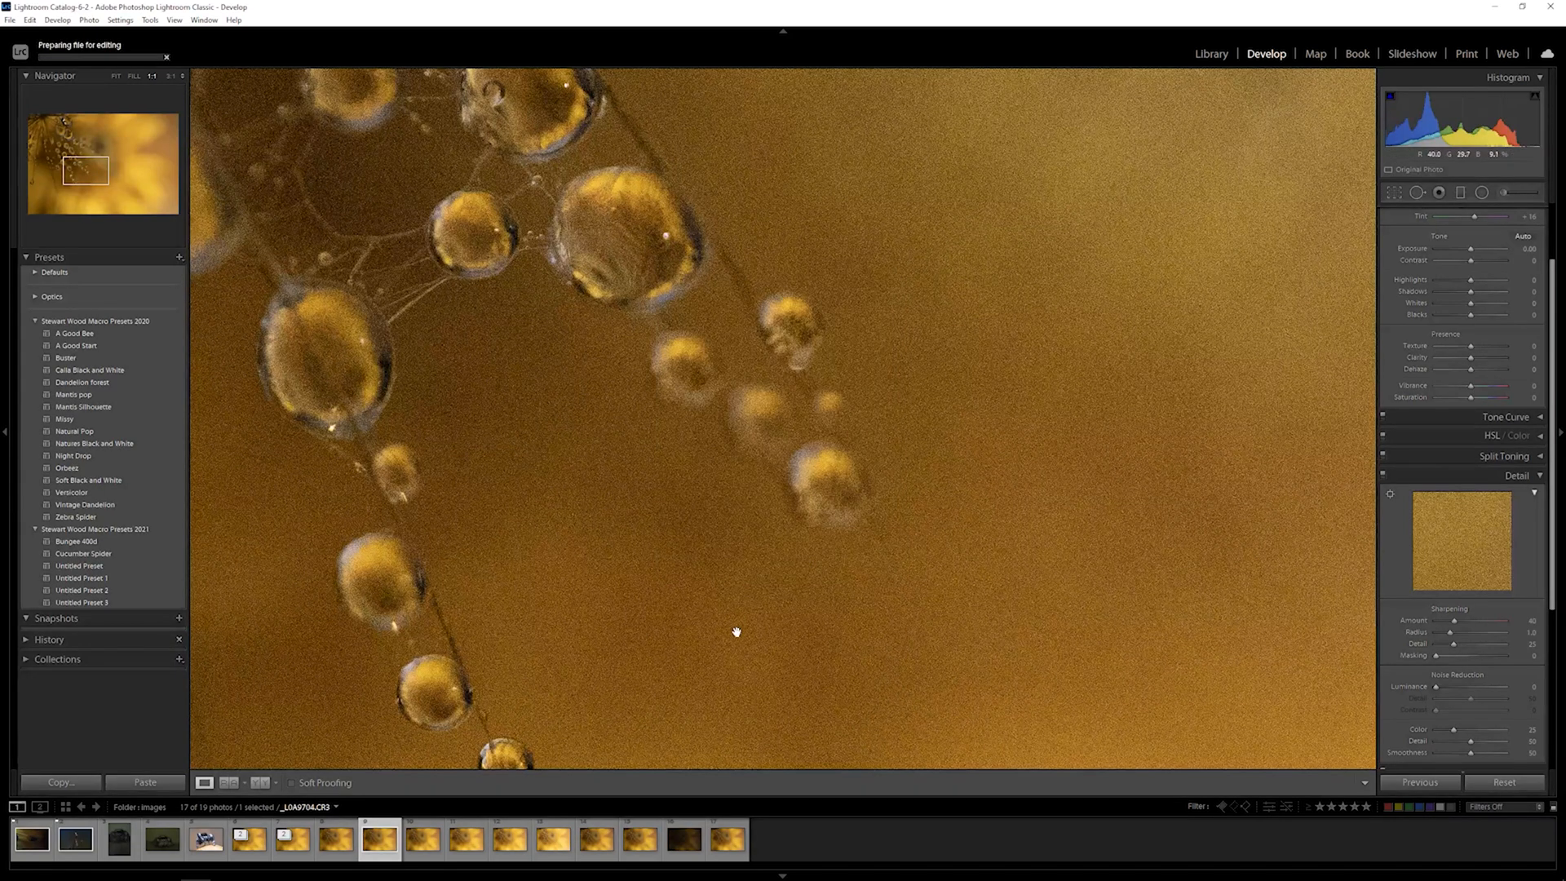